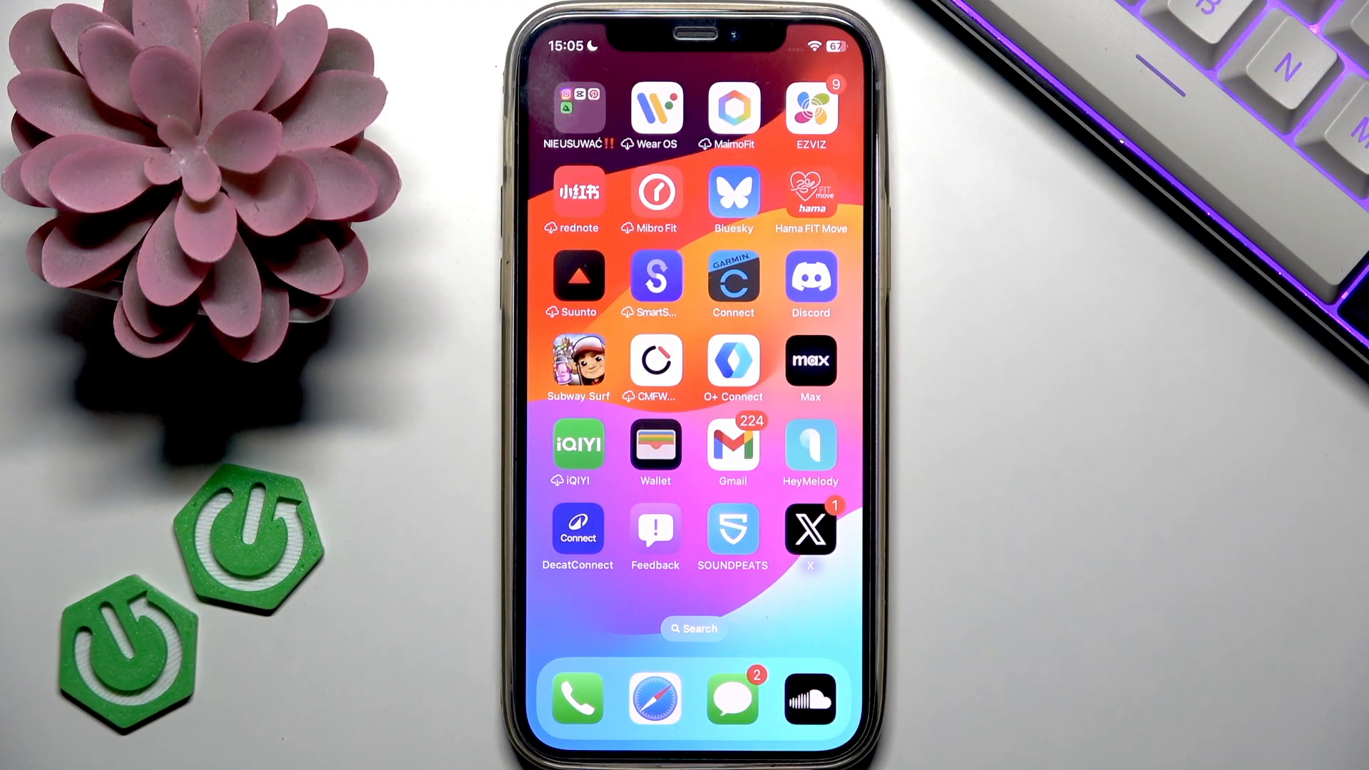
Step: Launch X from the home screen to reach the For you feed
left_click(809, 528)
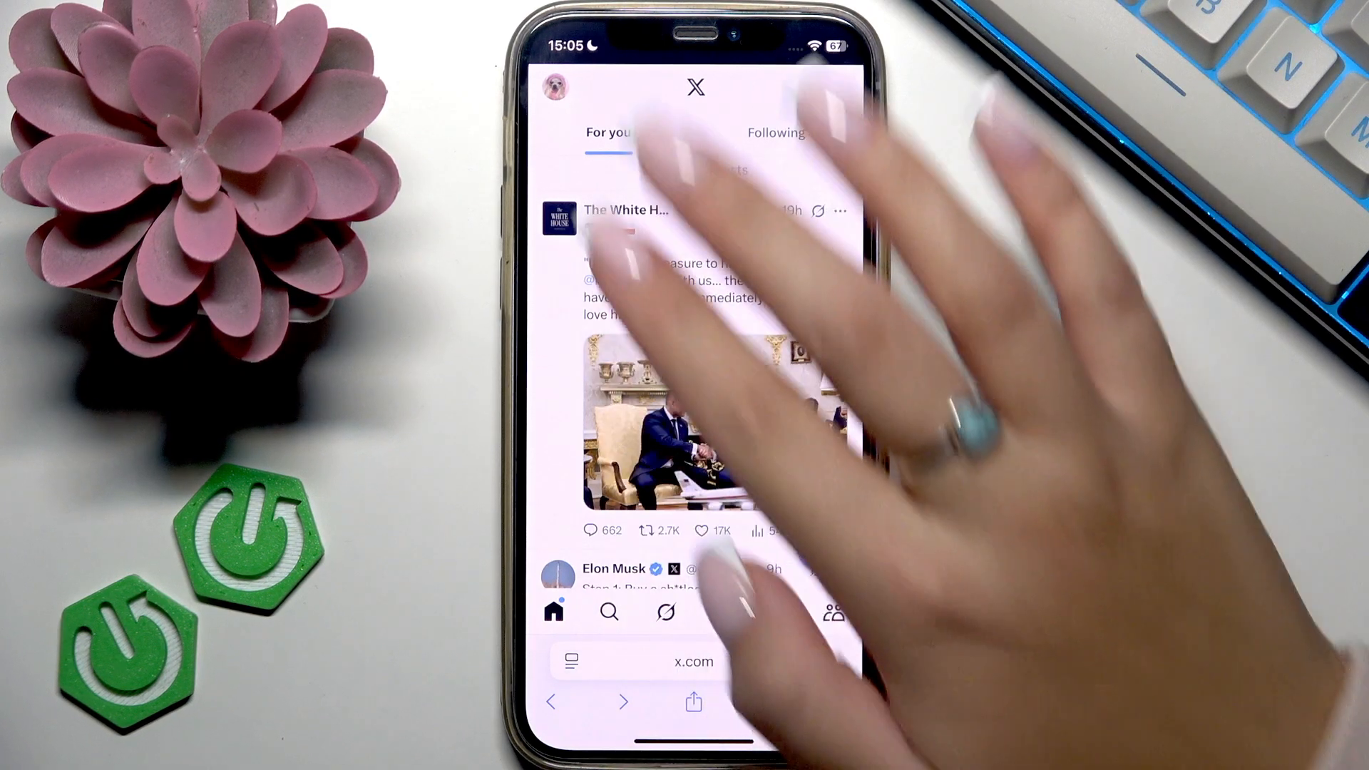
Step: Navigate from the profile menu through Settings and privacy to Privacy and safety
left_click(555, 87)
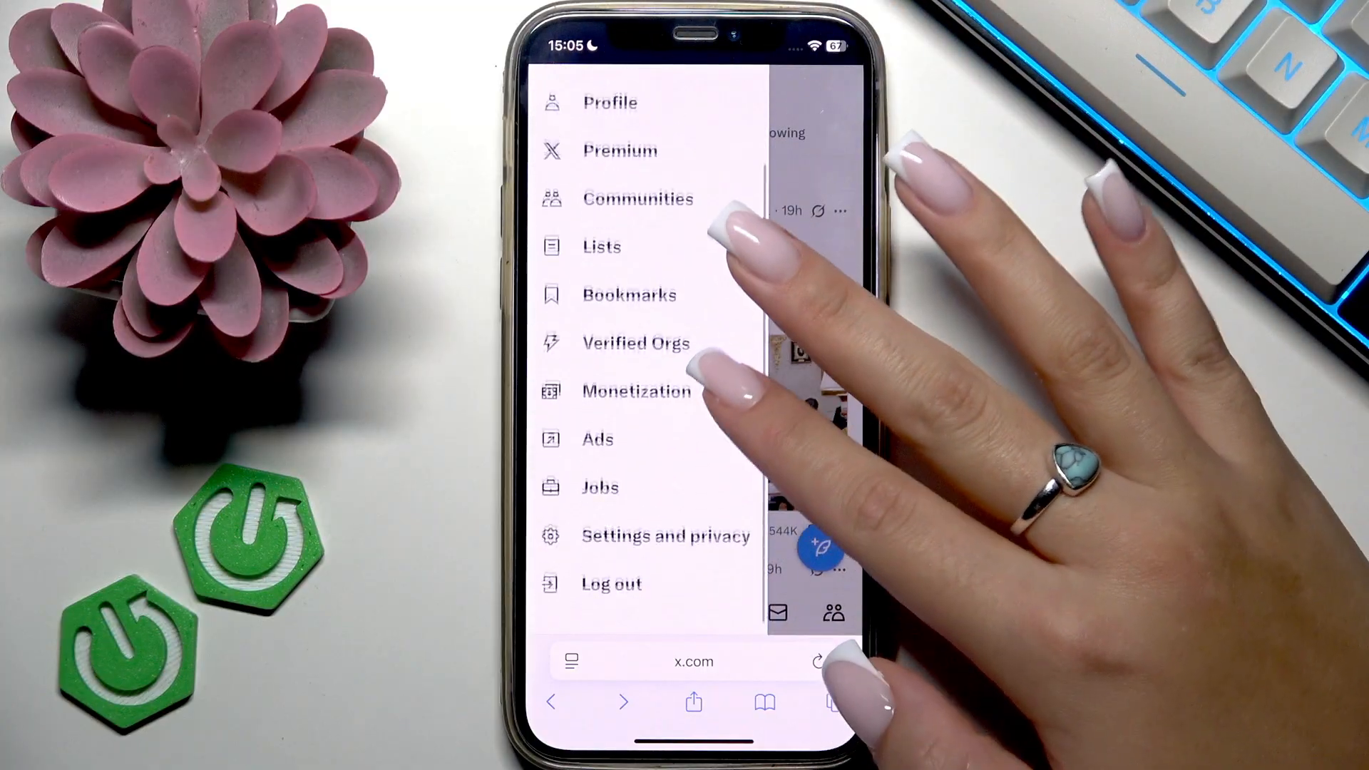
left_click(665, 535)
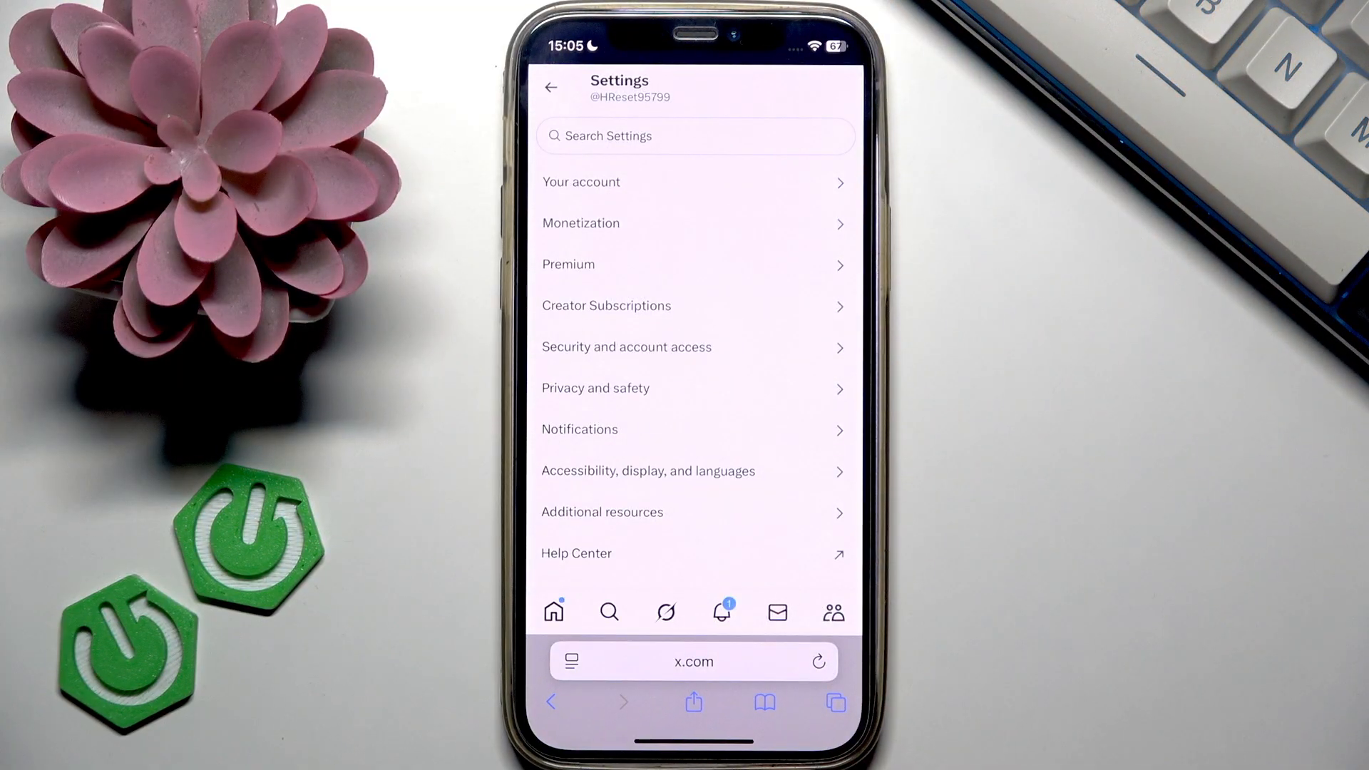
left_click(594, 387)
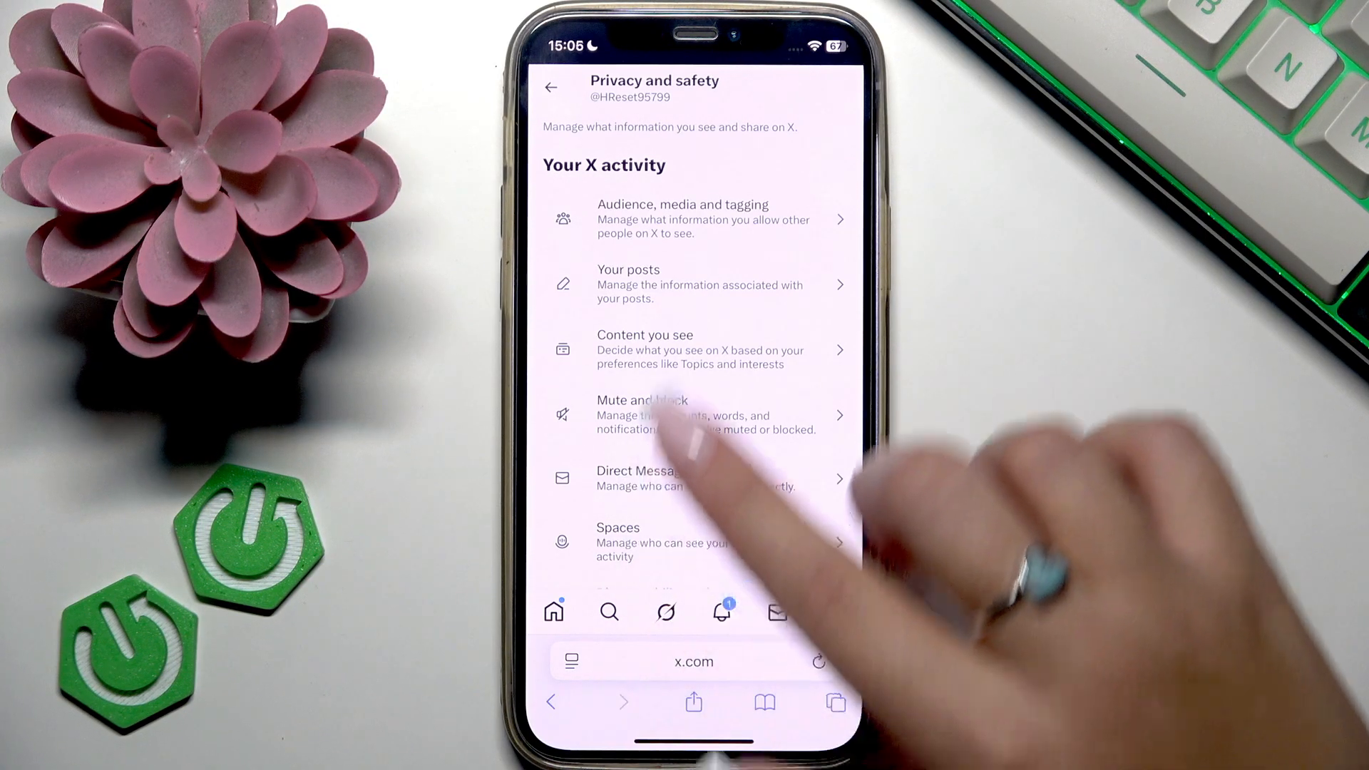
Step: Under Content you see, enable 'Display media that may contain sensitive content'
left_click(694, 349)
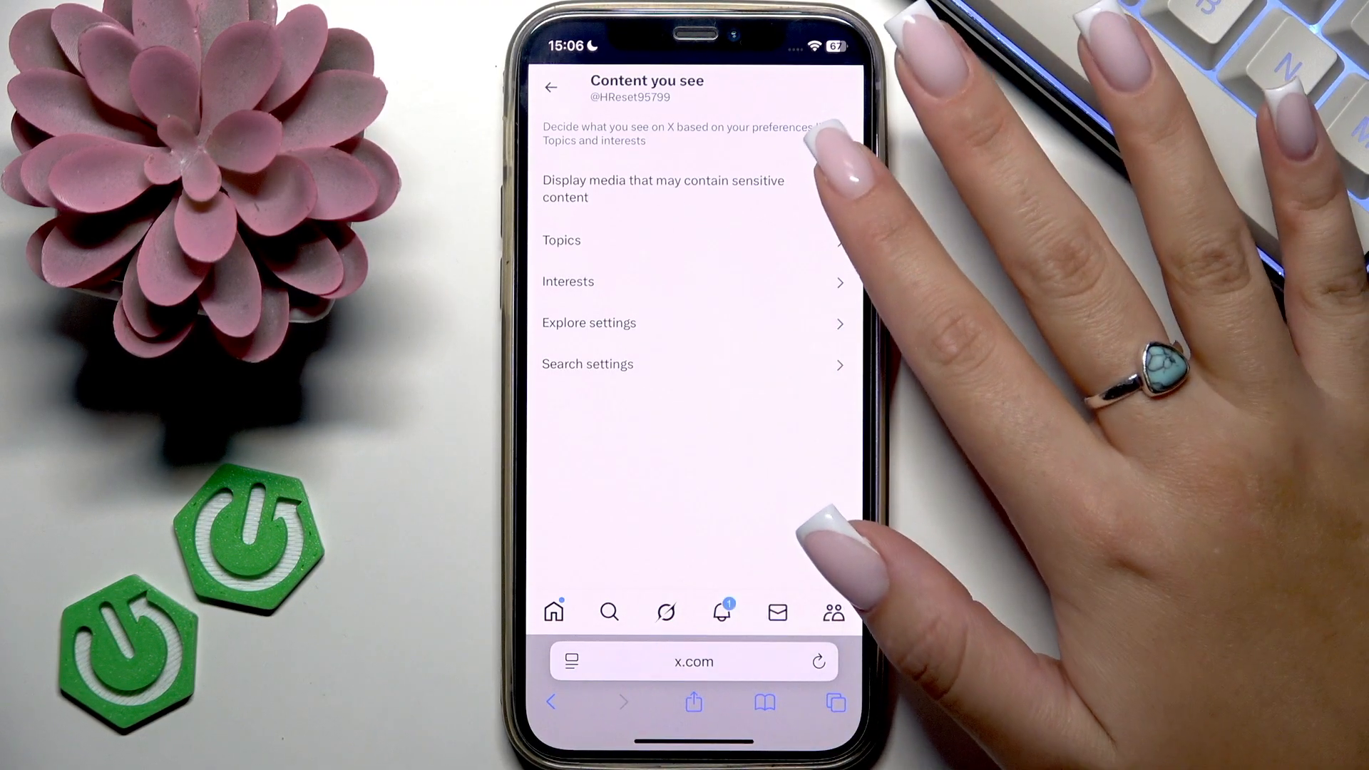
left_click(838, 189)
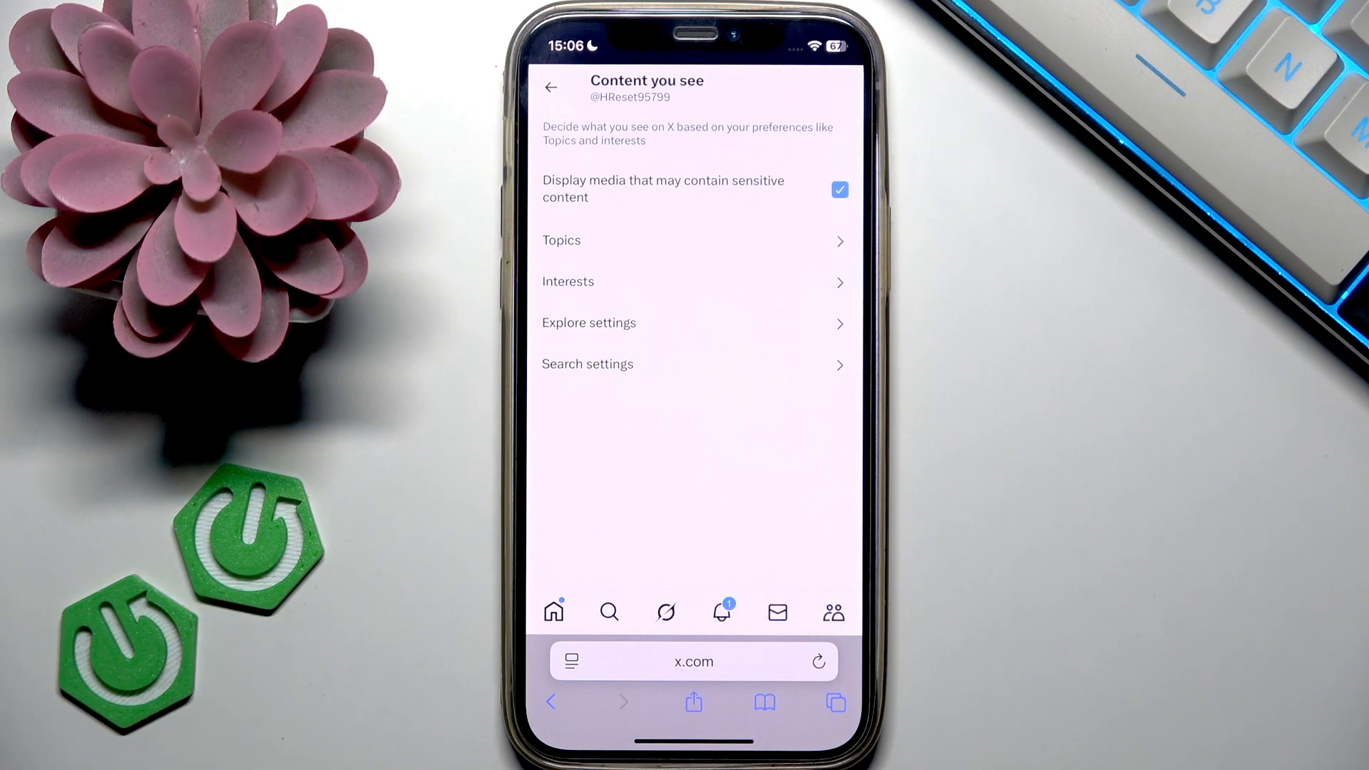
Step: Under Search settings, disable 'Hide sensitive content'
left_click(586, 364)
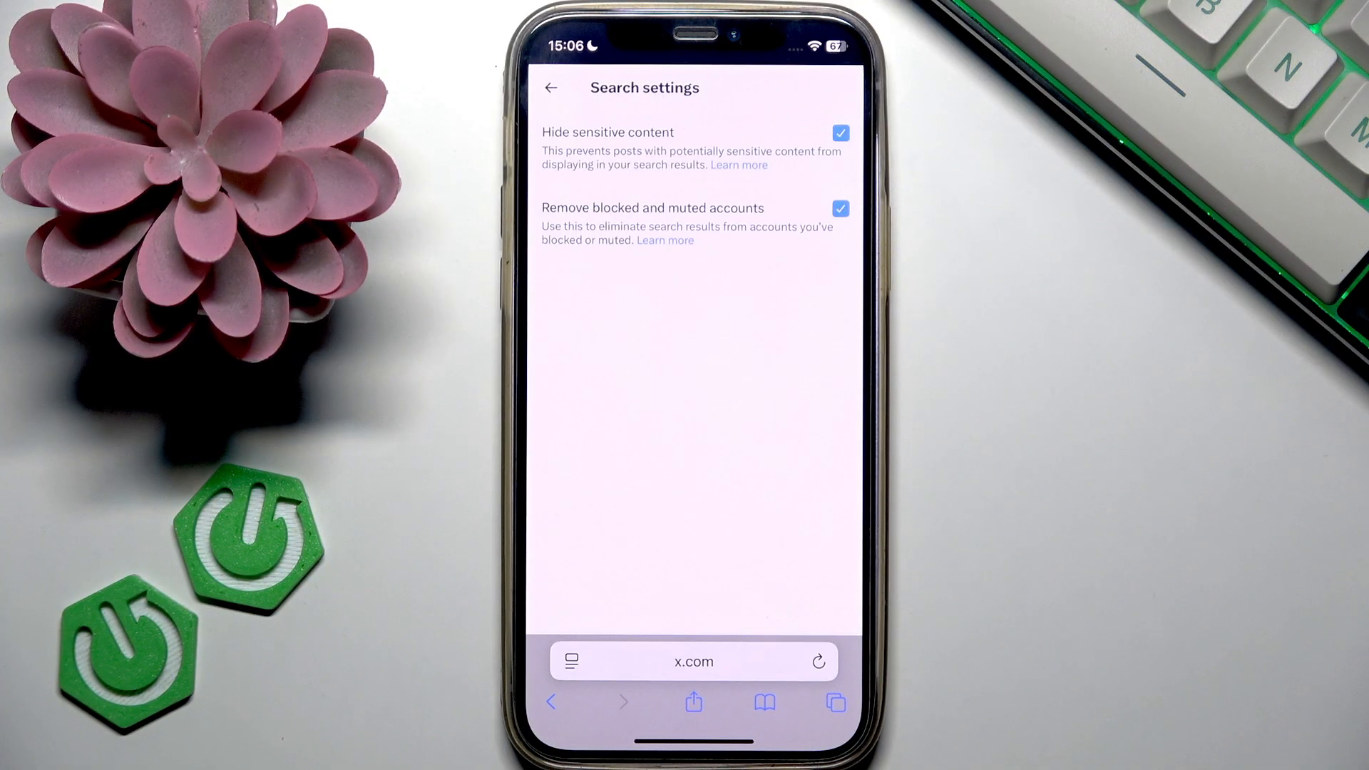
left_click(838, 133)
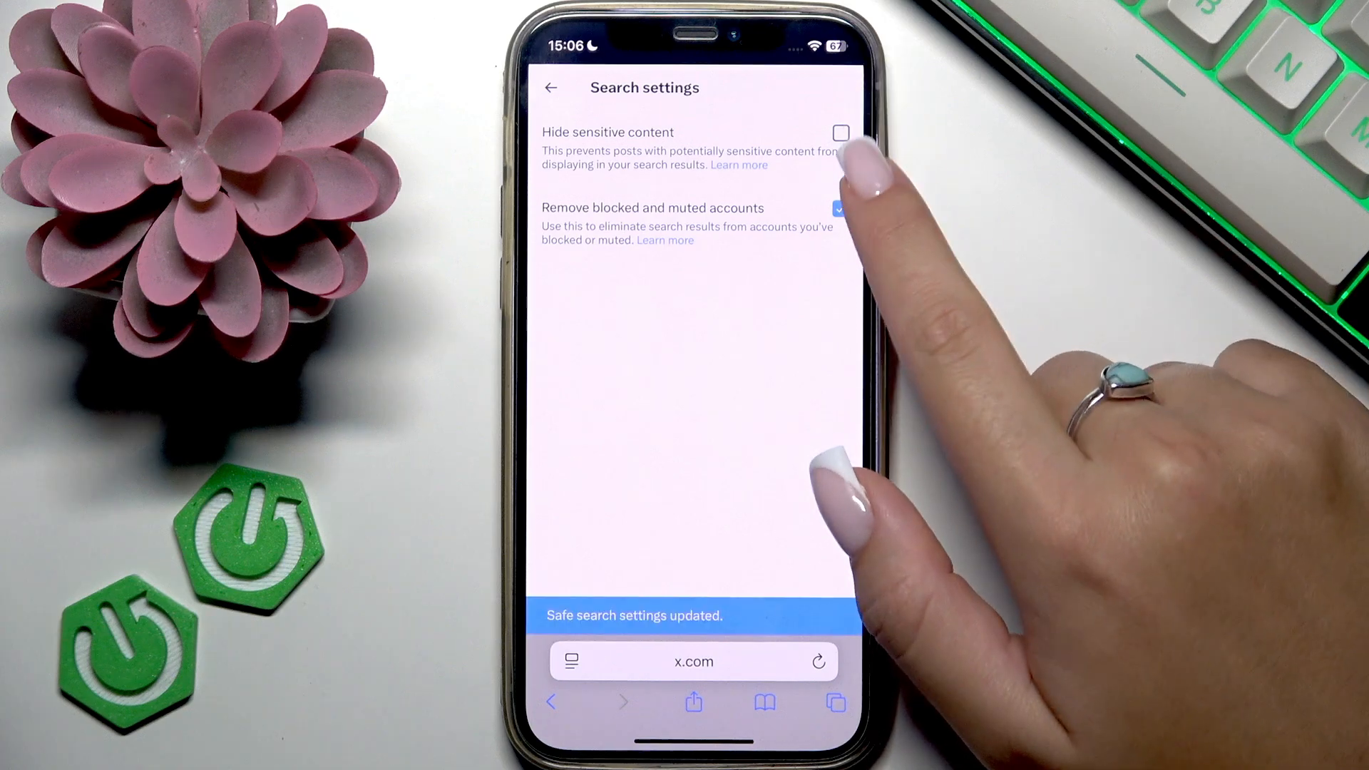